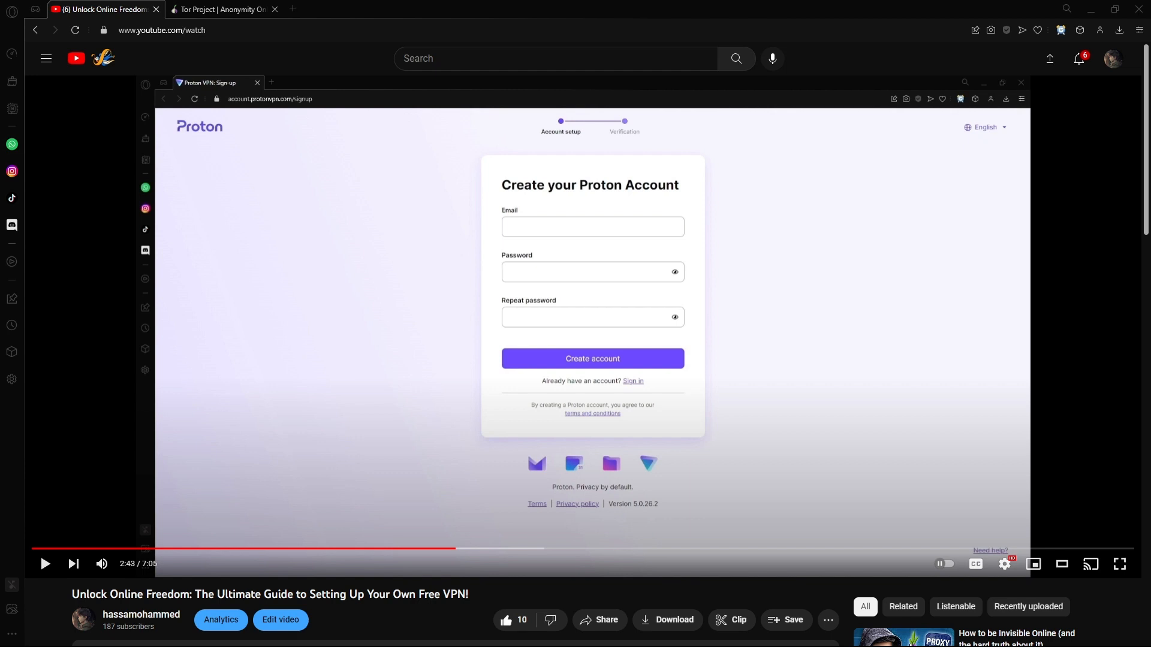
{"action": "mouse_move", "coordinate": [2, 366]}
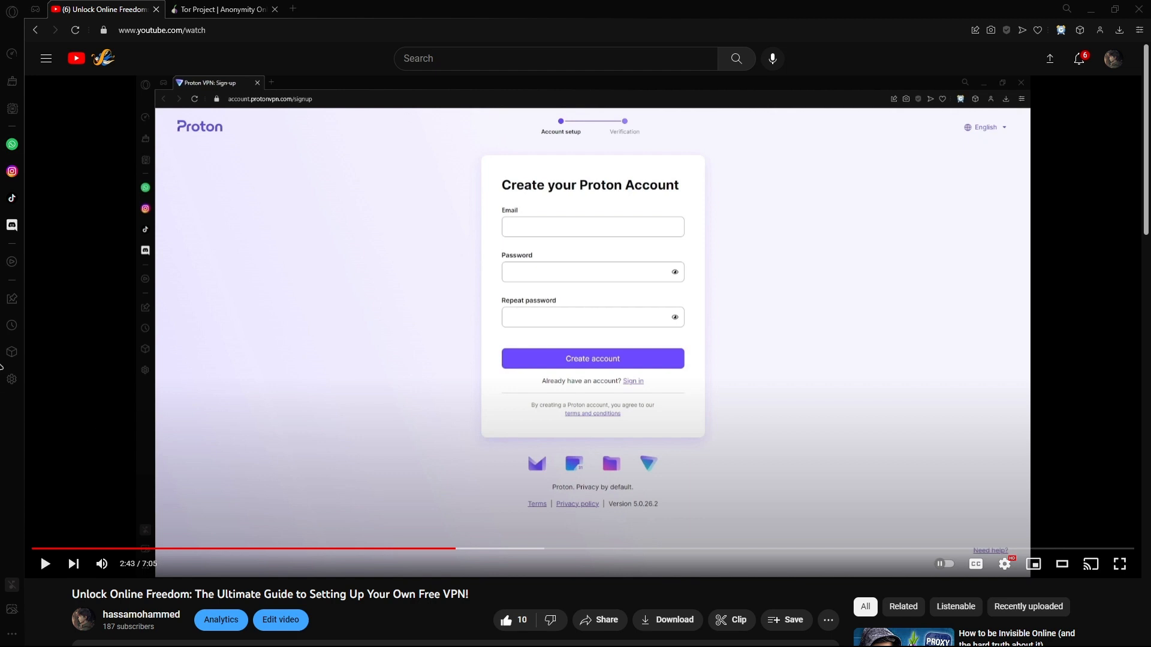
{"action": "mouse_move", "coordinate": [11, 325]}
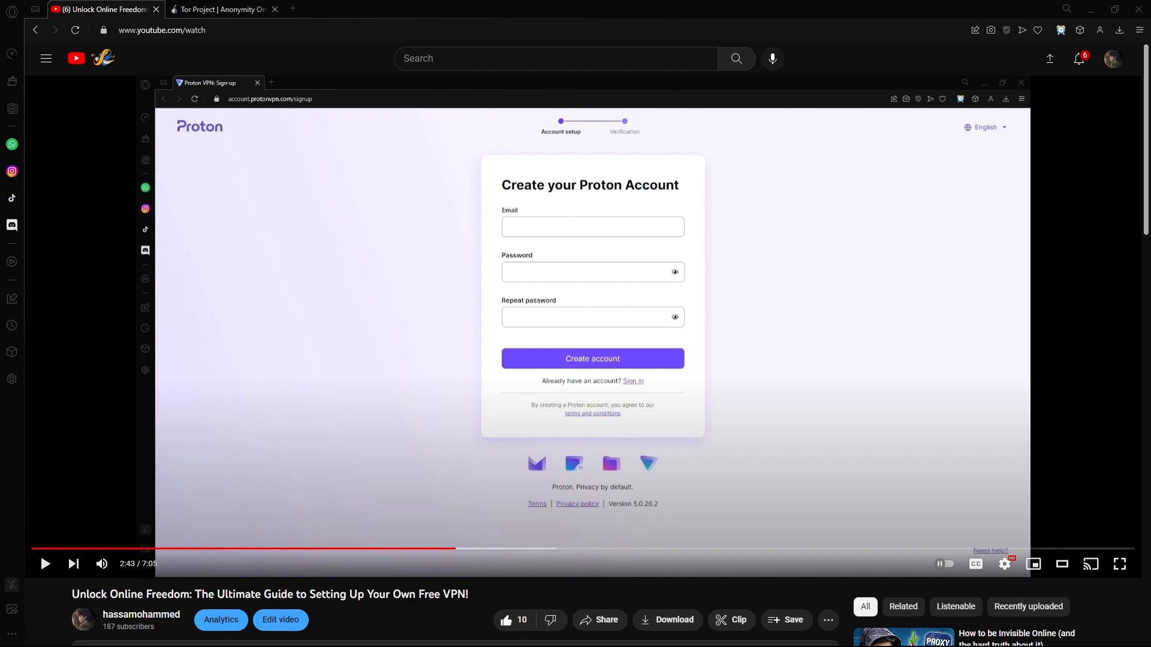
{"action": "mouse_move", "coordinate": [12, 202]}
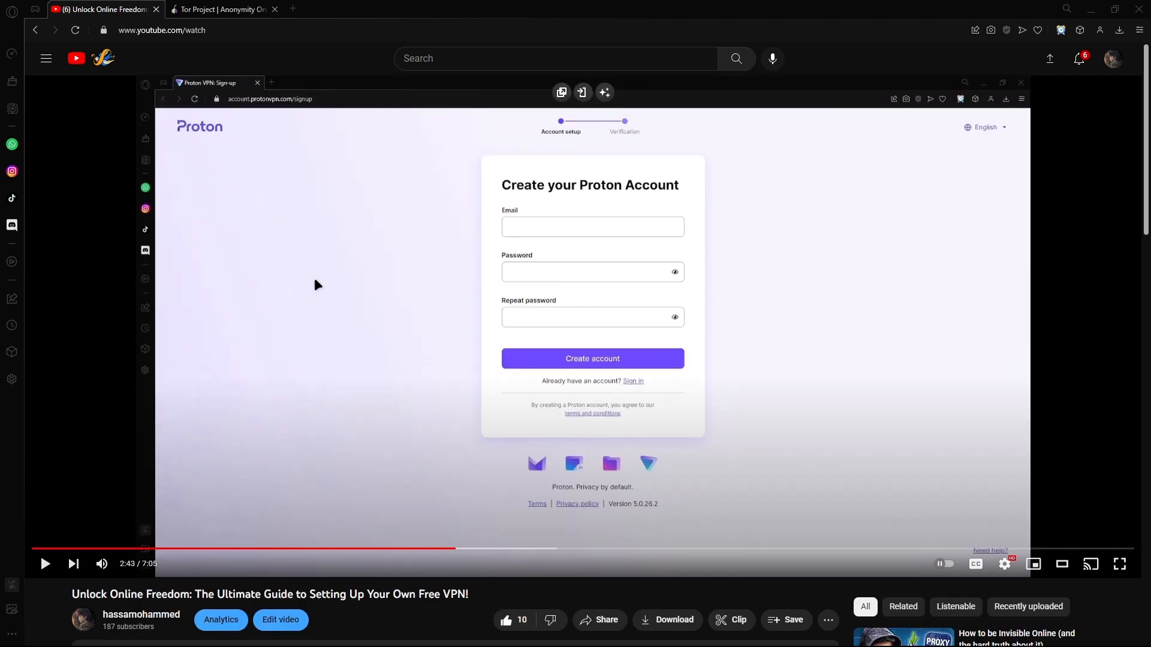
{"action": "mouse_move", "coordinate": [308, 104]}
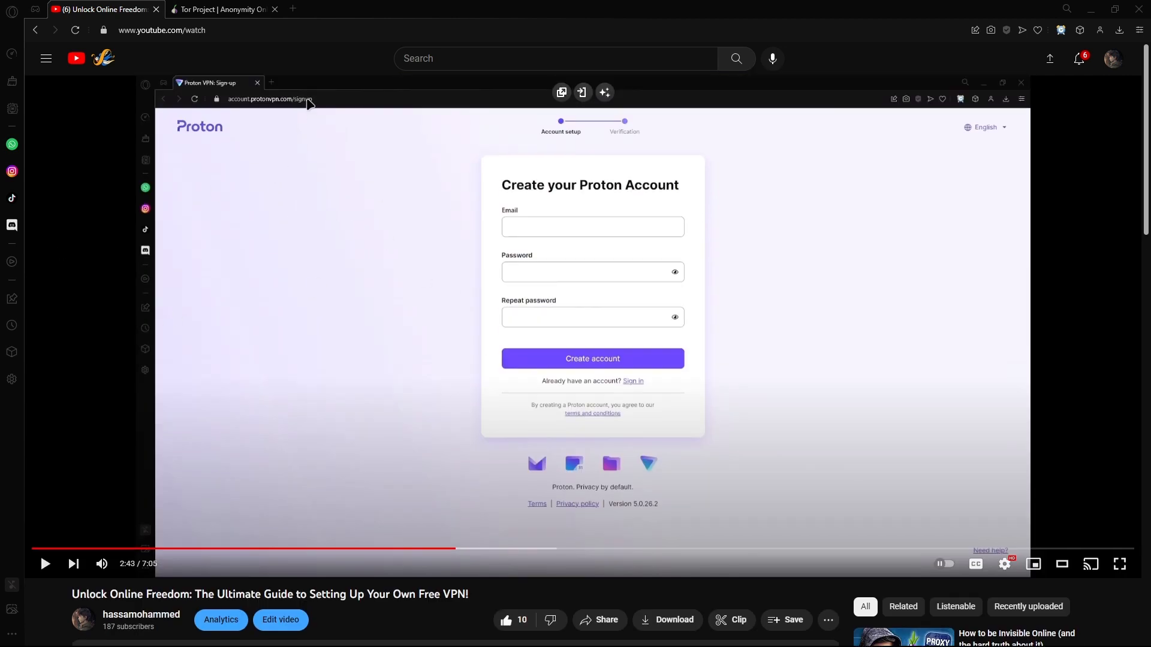
Switch to the Tor Project homepage tab.
{"action": "left_click", "coordinate": [222, 9]}
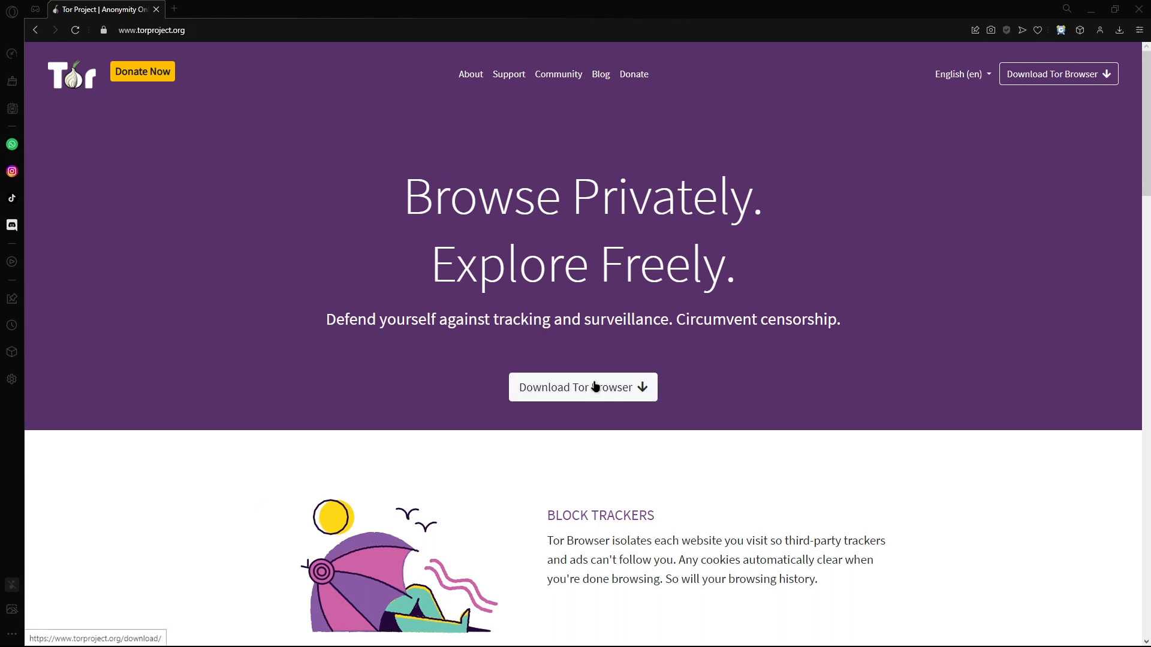
{"action": "mouse_move", "coordinate": [180, 15]}
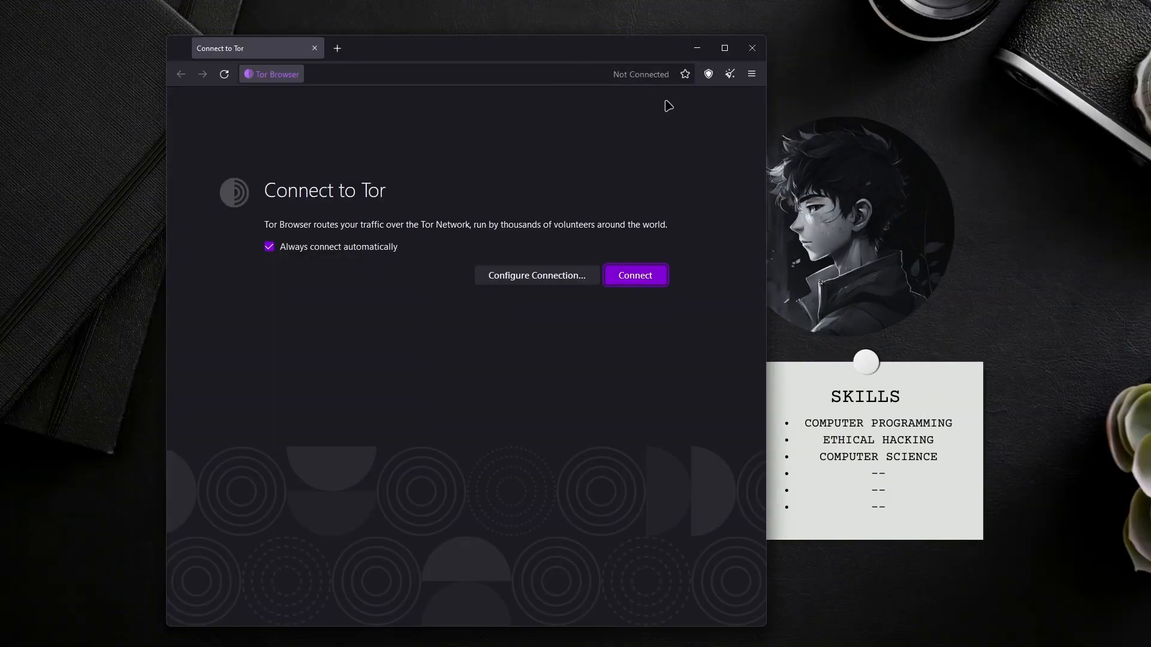
Connect Tor Browser to the Tor network.
{"action": "left_click", "coordinate": [634, 275]}
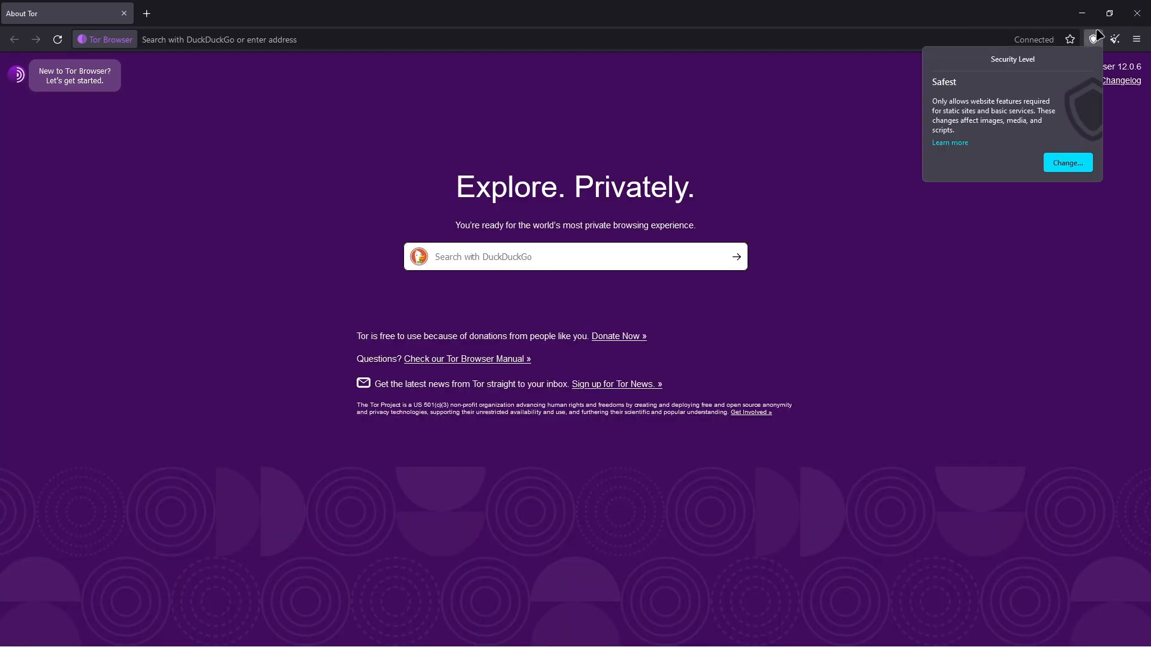
{"action": "mouse_move", "coordinate": [1095, 39]}
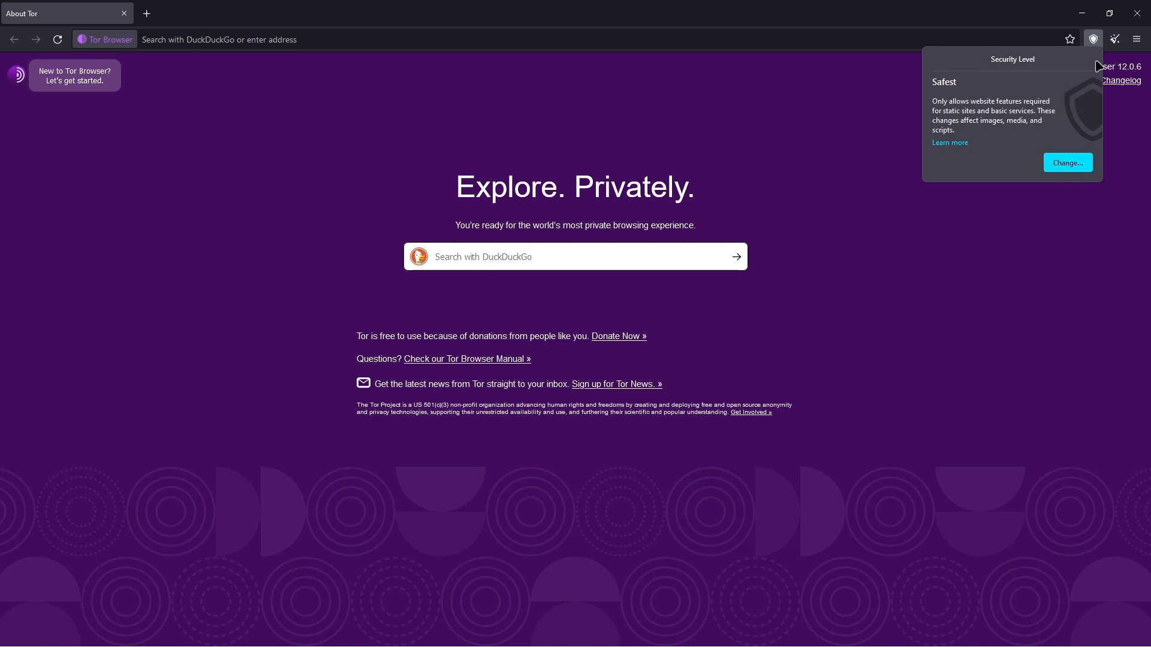
{"action": "mouse_move", "coordinate": [1069, 162]}
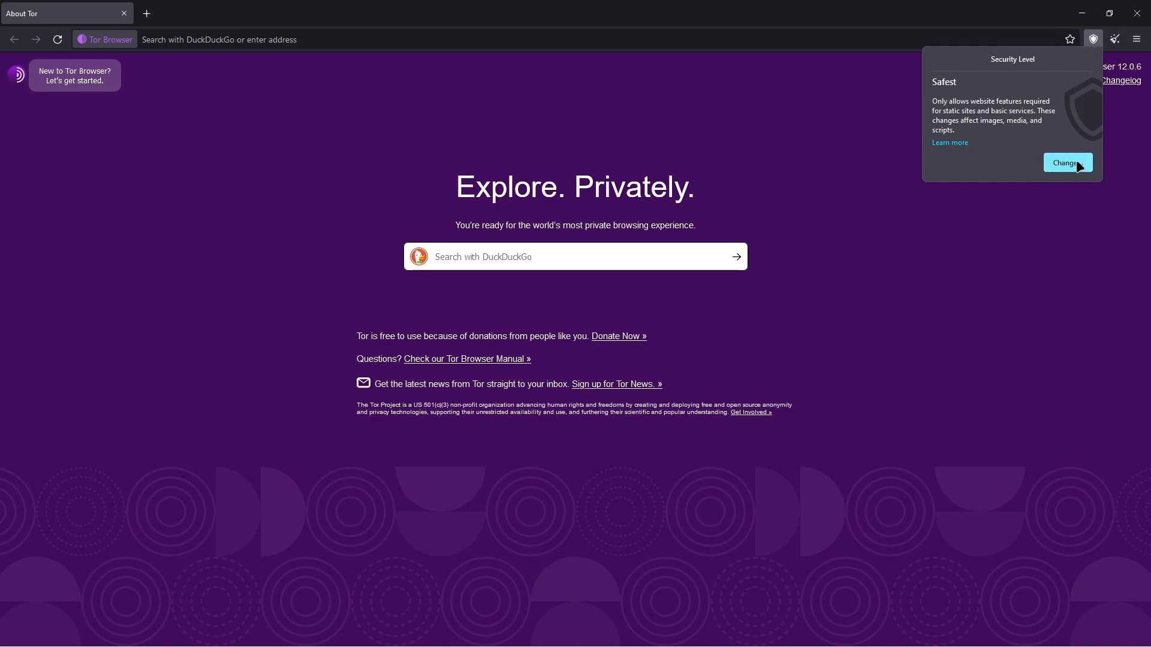
Check that the Safest security level is selected in settings, then close the Settings tab.
{"action": "left_click", "coordinate": [1067, 162]}
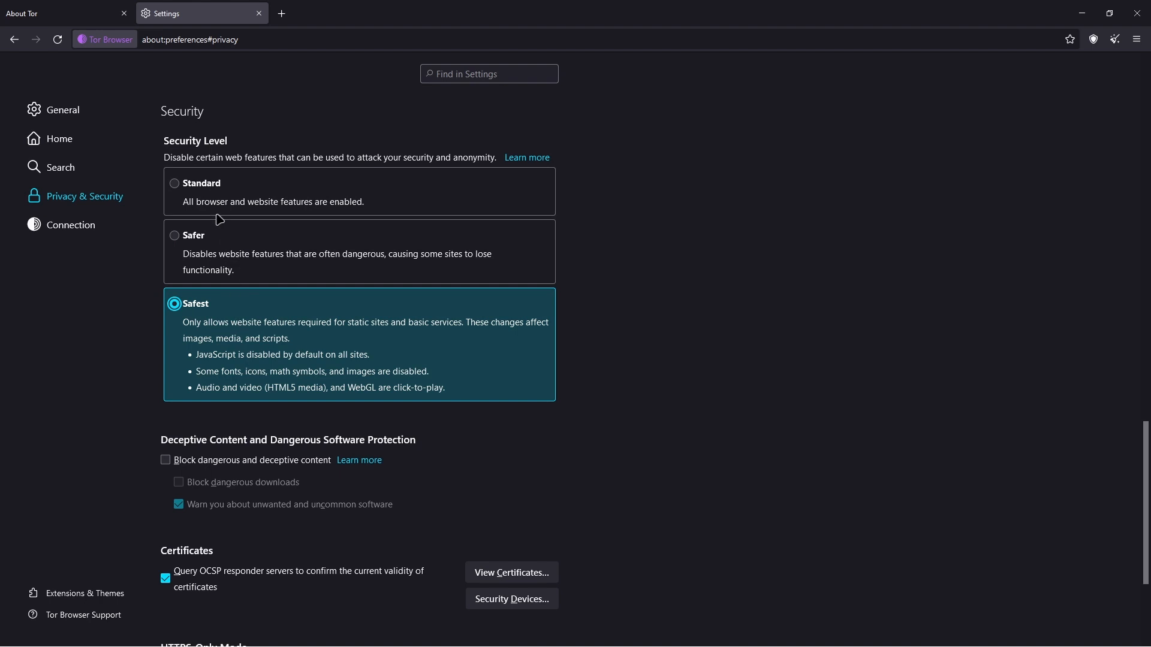
{"action": "left_click", "coordinate": [258, 14]}
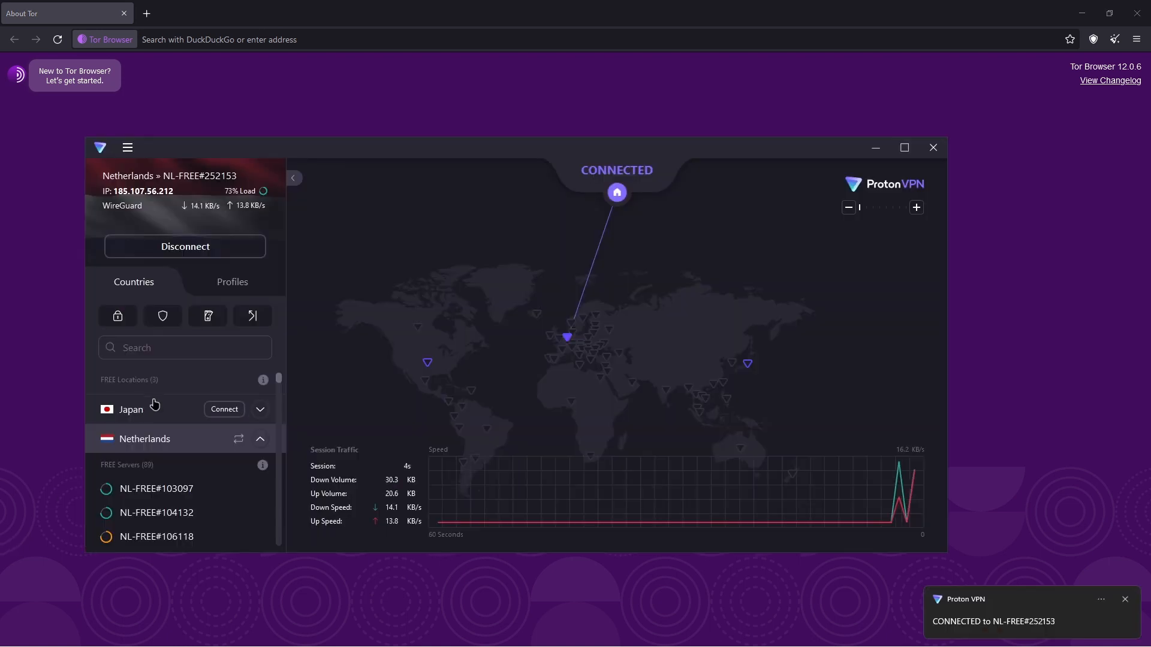
{"action": "mouse_move", "coordinate": [255, 298]}
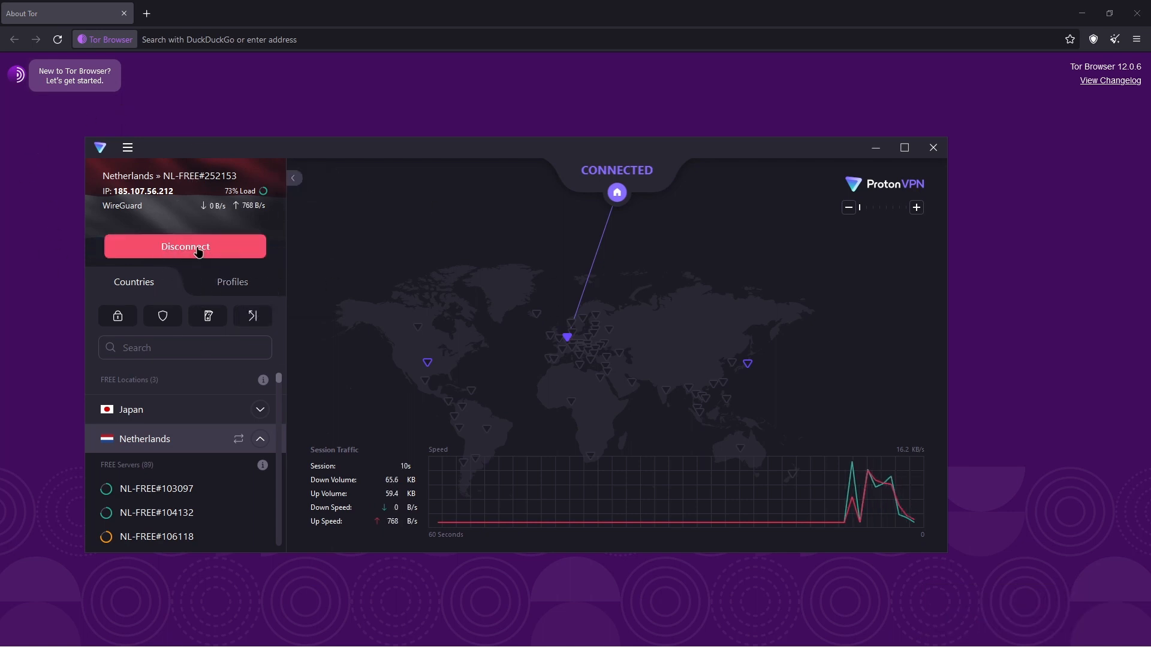
{"action": "mouse_move", "coordinate": [180, 268]}
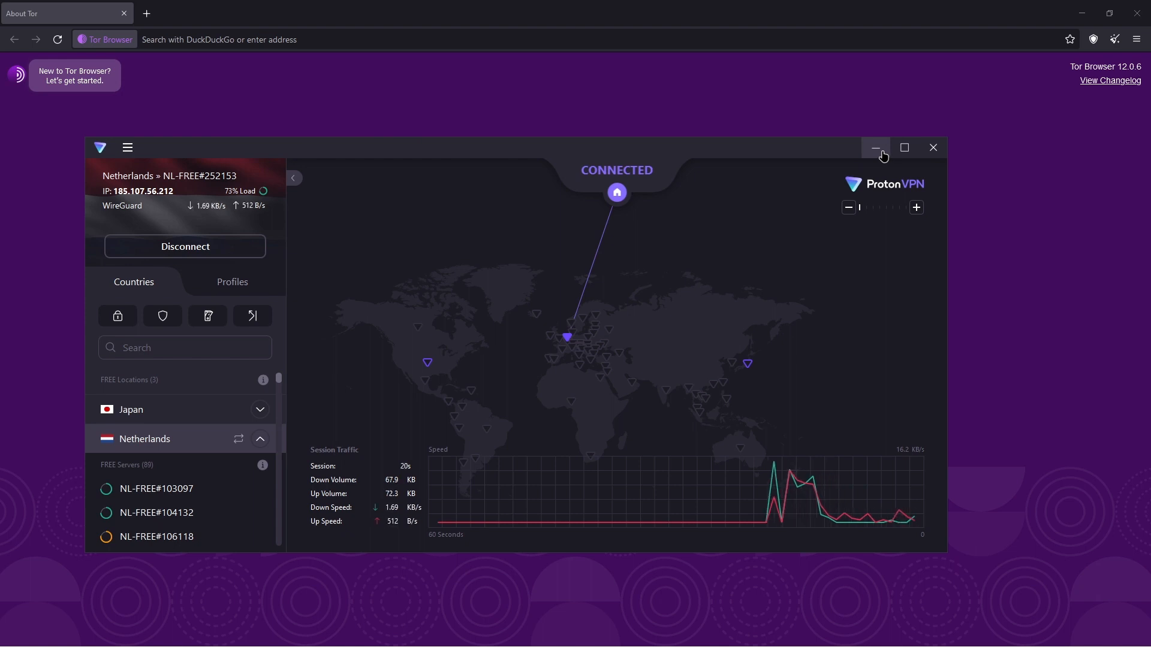
Minimize the ProtonVPN window and focus the Tor start page address bar.
{"action": "left_click", "coordinate": [875, 148]}
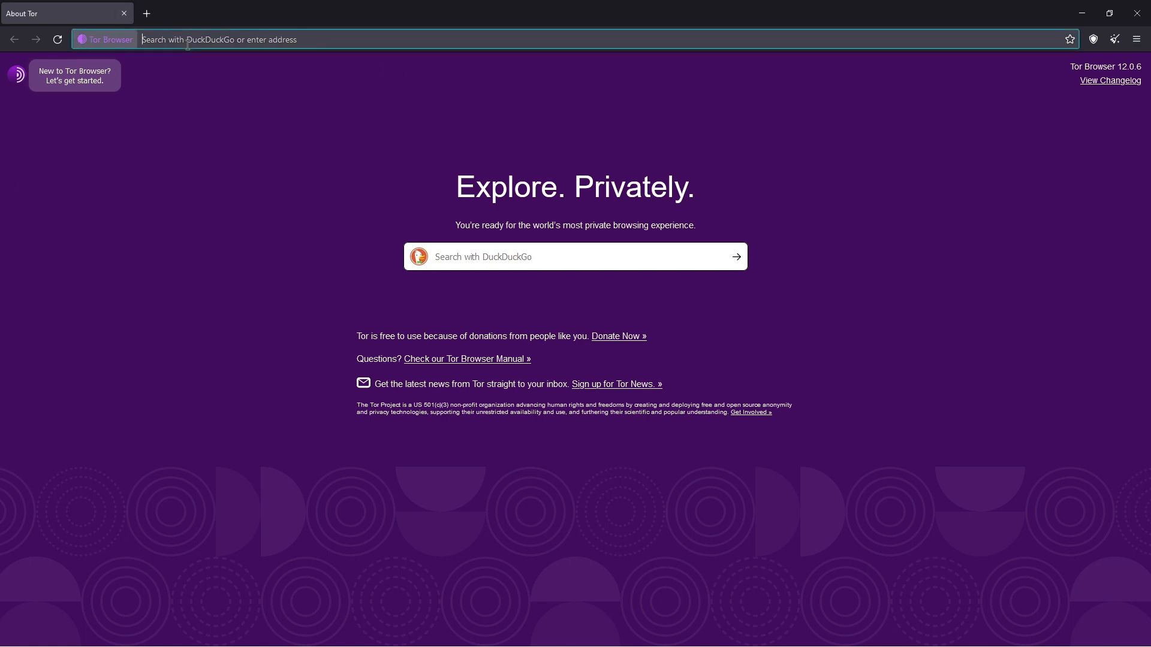
{"action": "left_click", "coordinate": [1093, 39]}
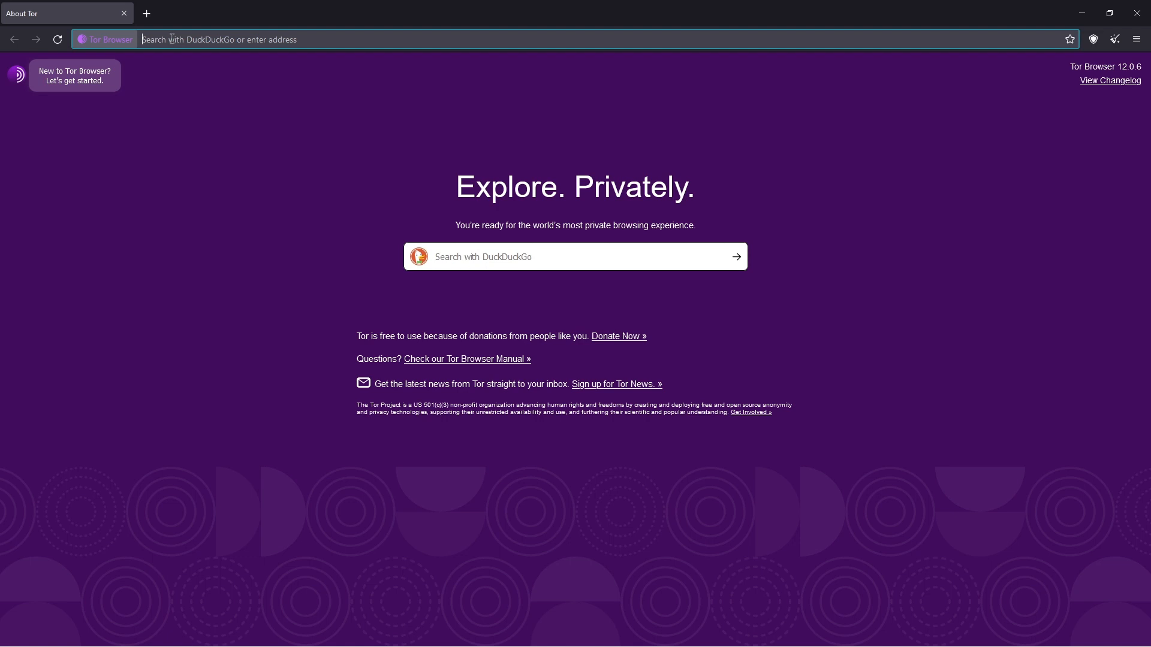
{"action": "mouse_move", "coordinate": [213, 31]}
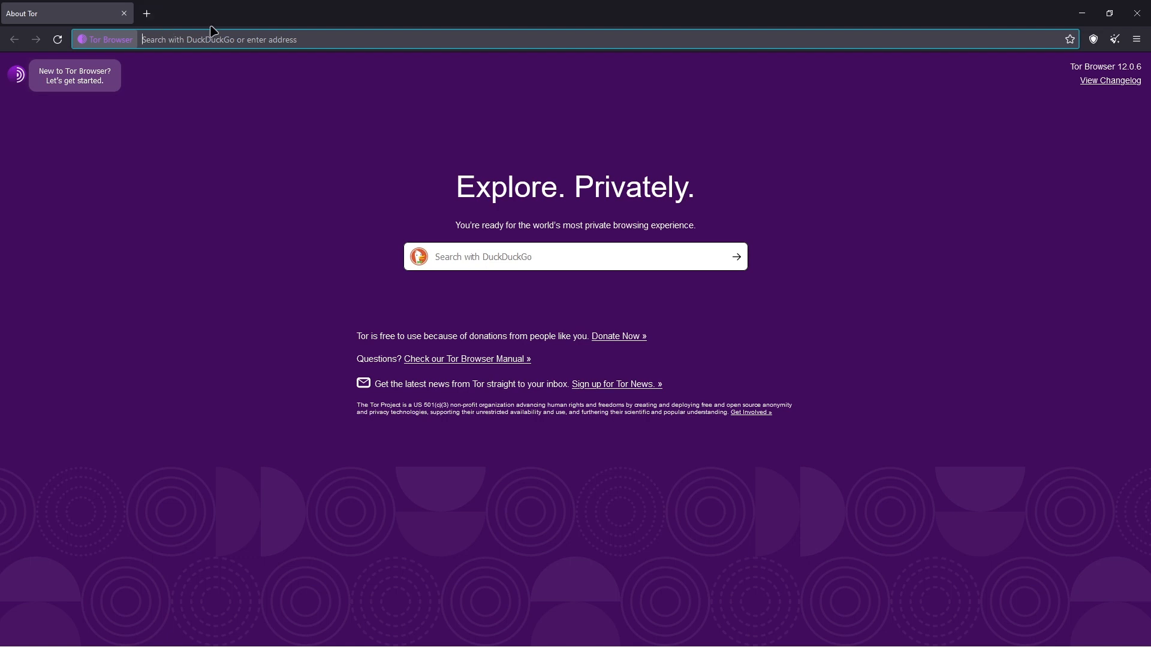
{"action": "mouse_move", "coordinate": [262, 6]}
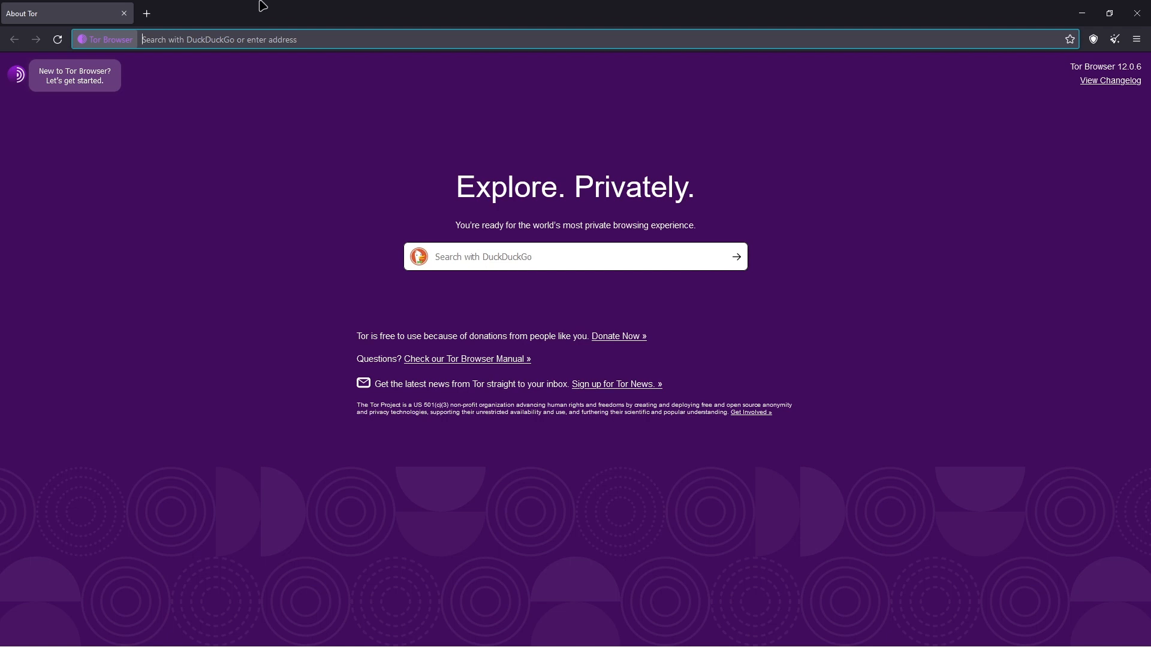
{"action": "mouse_move", "coordinate": [13, 581]}
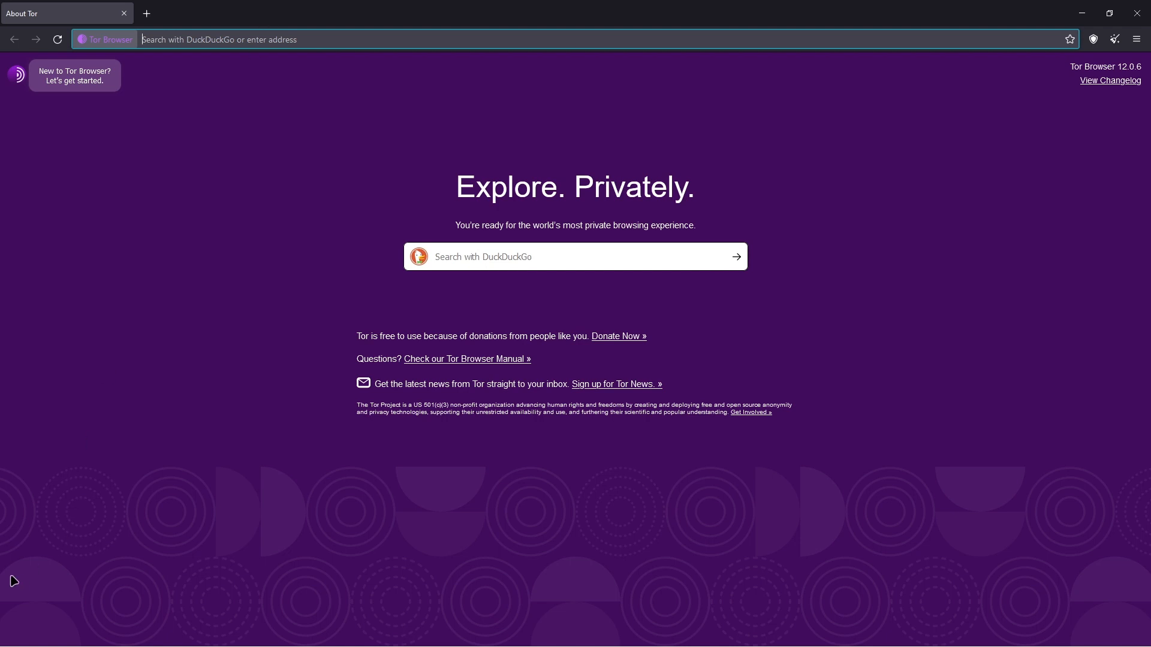